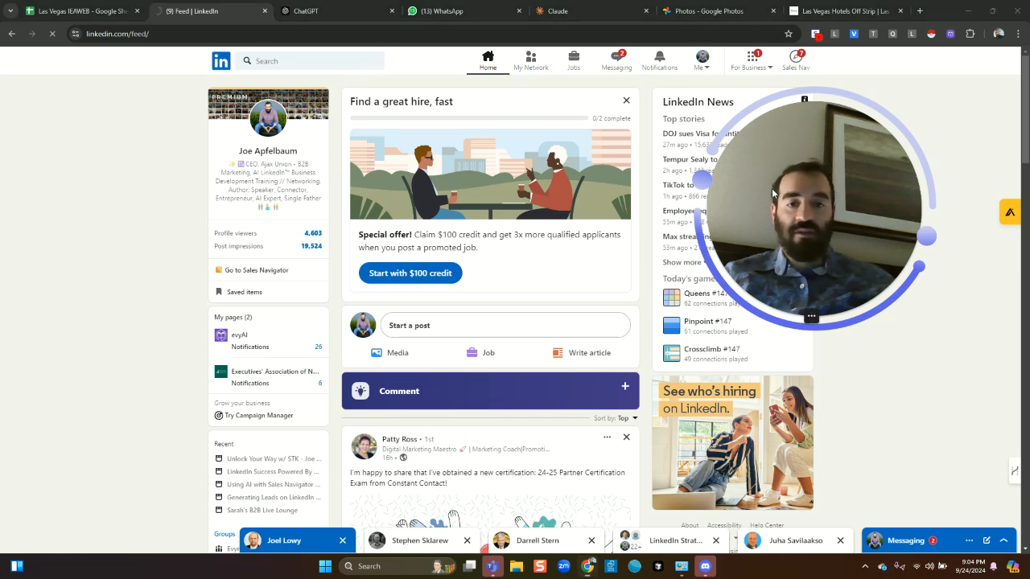
click(530, 57)
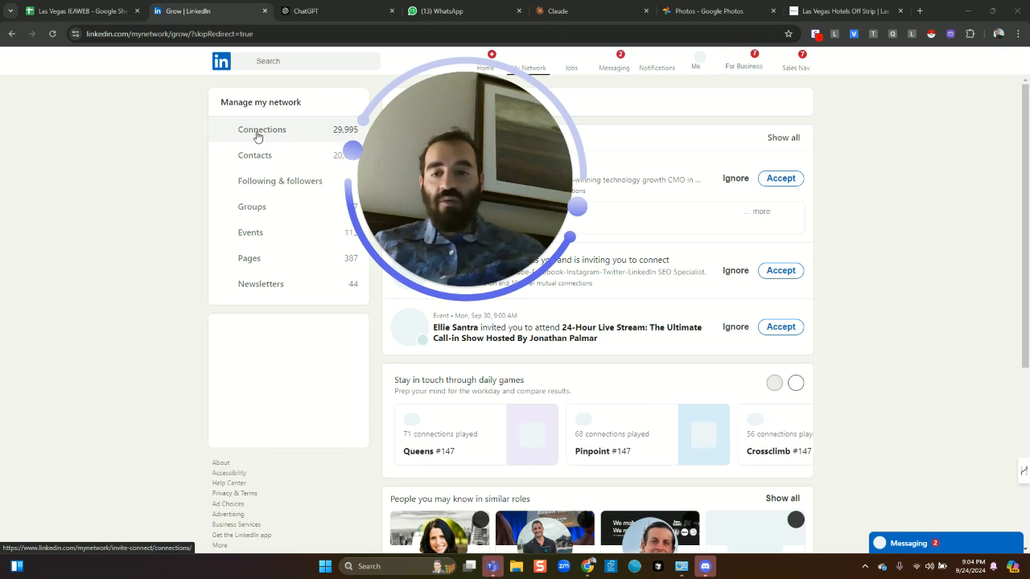
click(261, 129)
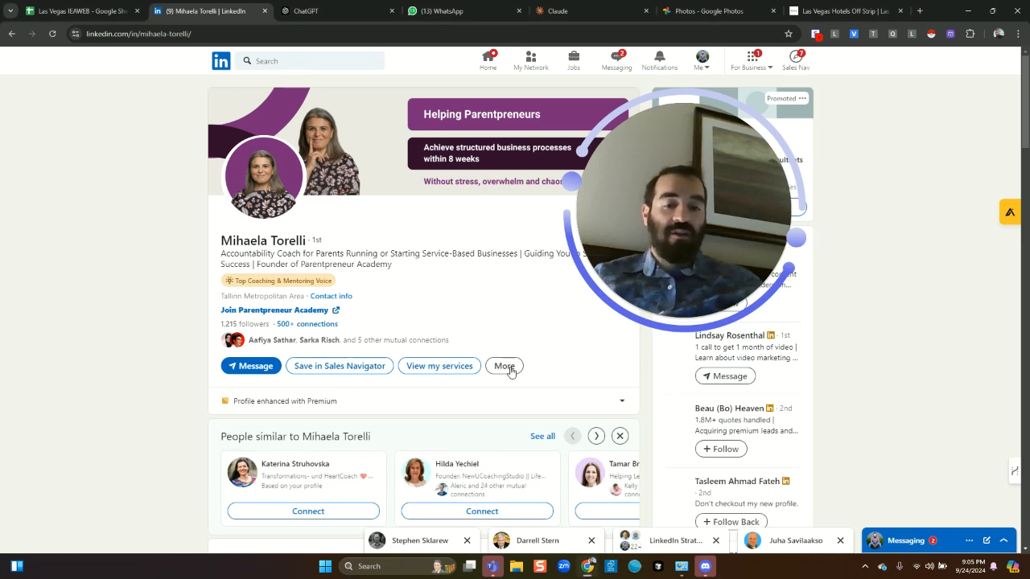
click(503, 366)
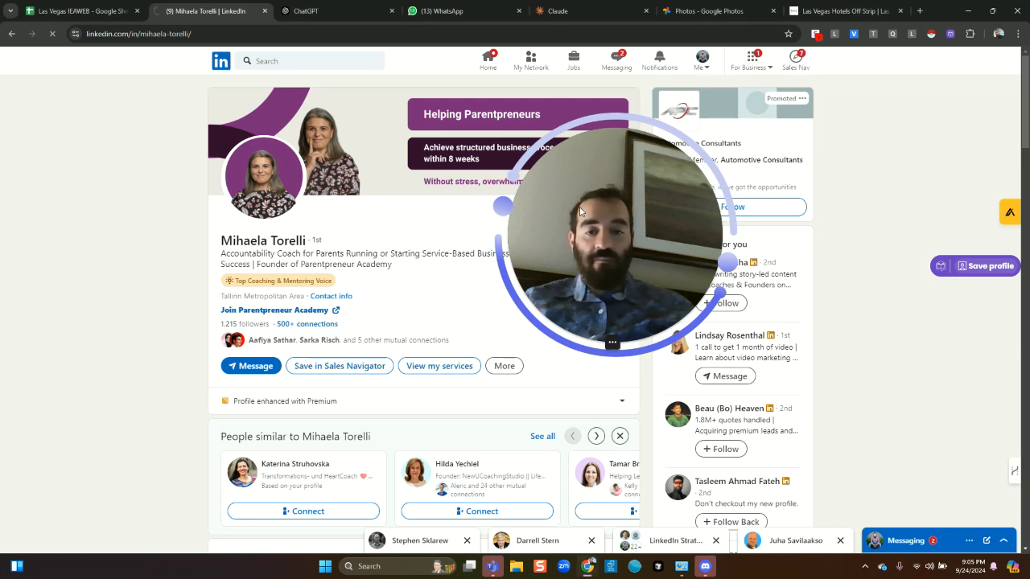
- Open Manage invitations and scroll through the received People invitations
click(530, 61)
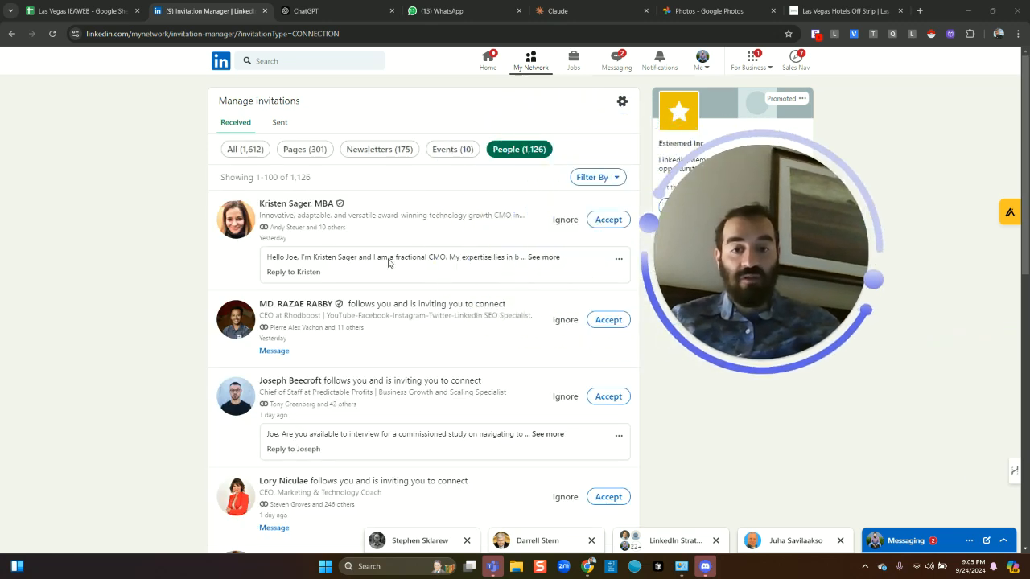
mouse_move(451, 358)
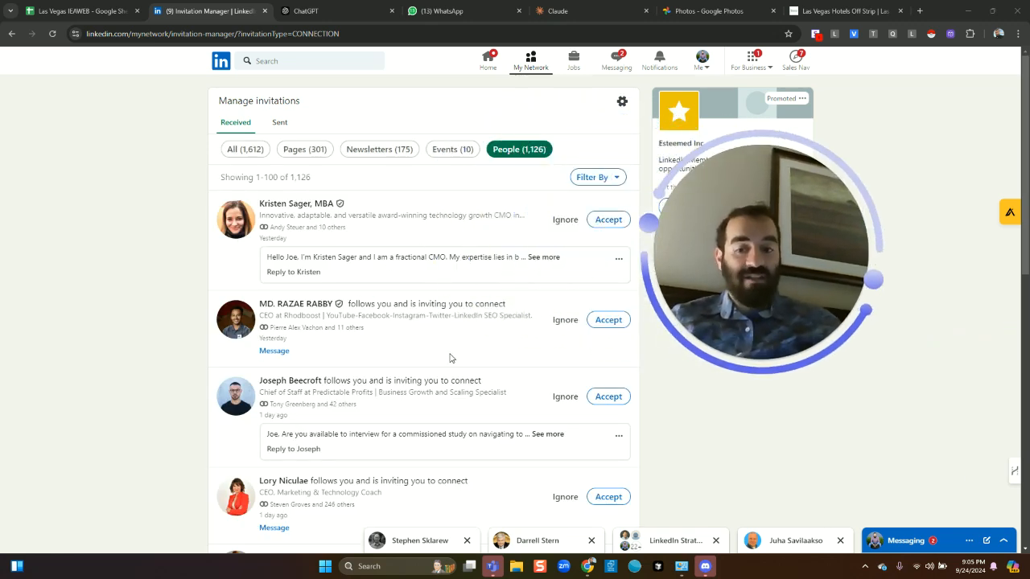
scroll(down, 3)
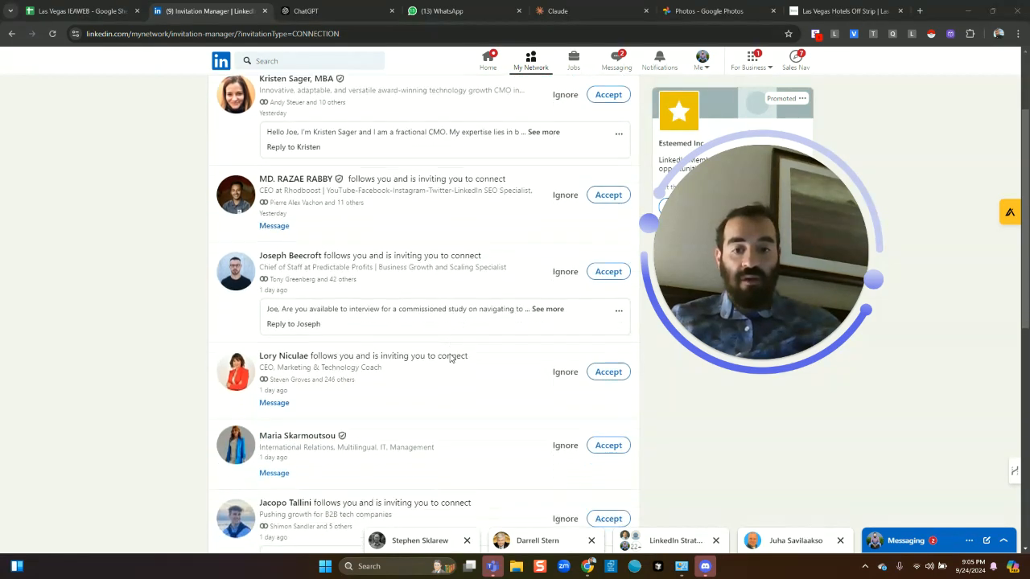
scroll(down, 3)
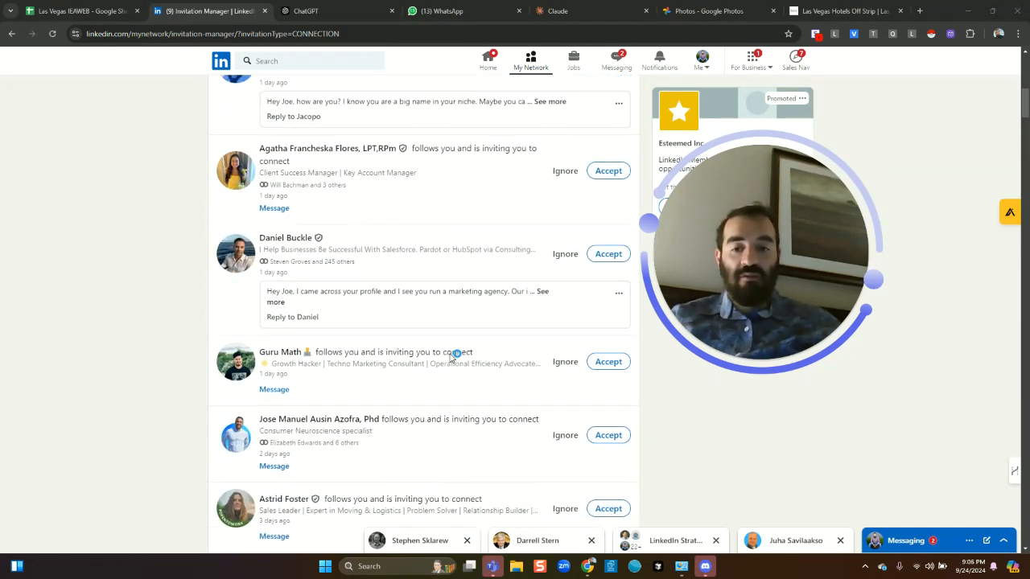
scroll(down, 3)
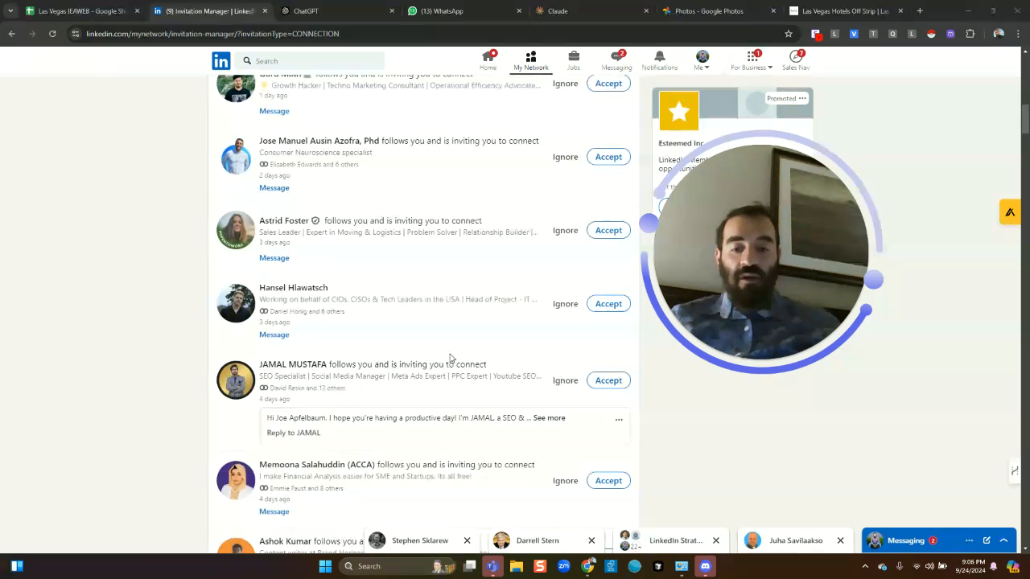
scroll(down, 3)
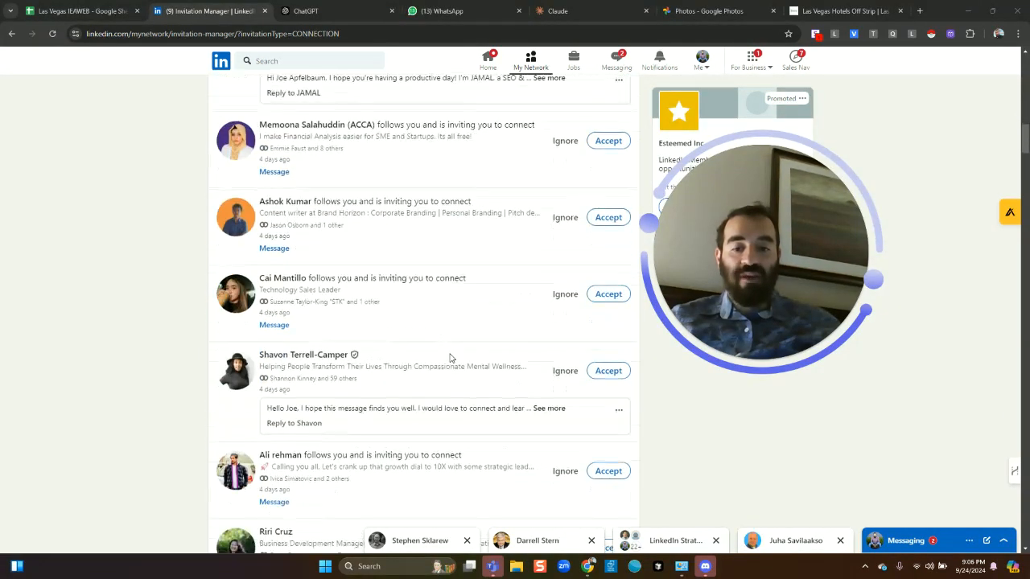
scroll(down, 3)
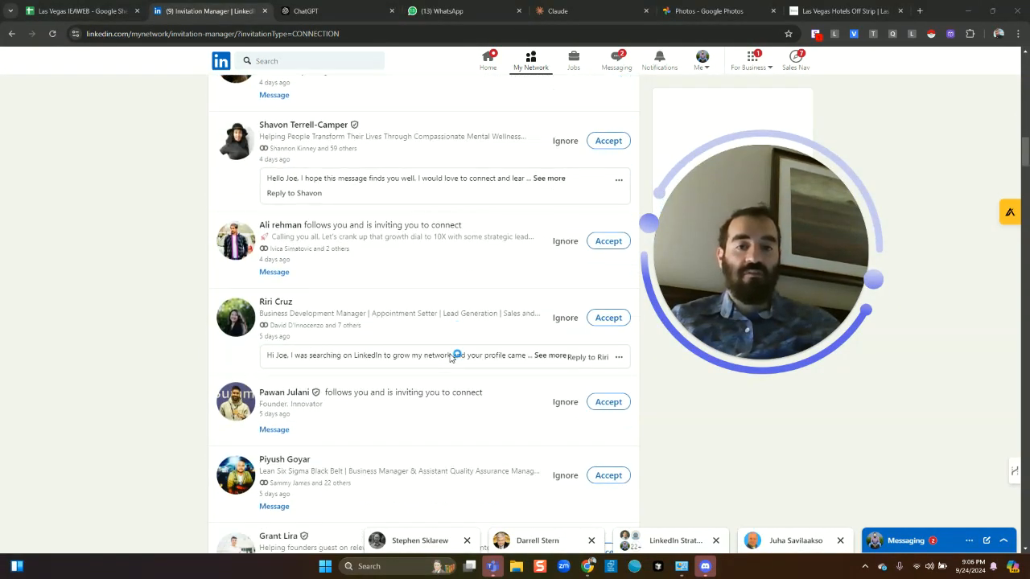
scroll(down, 3)
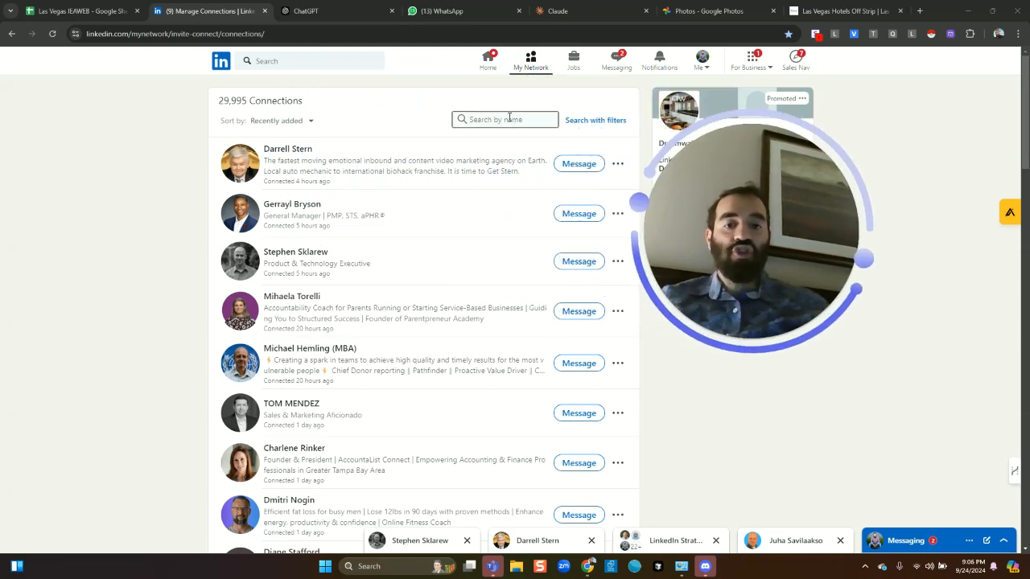
- Search connections by name for 'alex' and scroll through the matching results
click(504, 119)
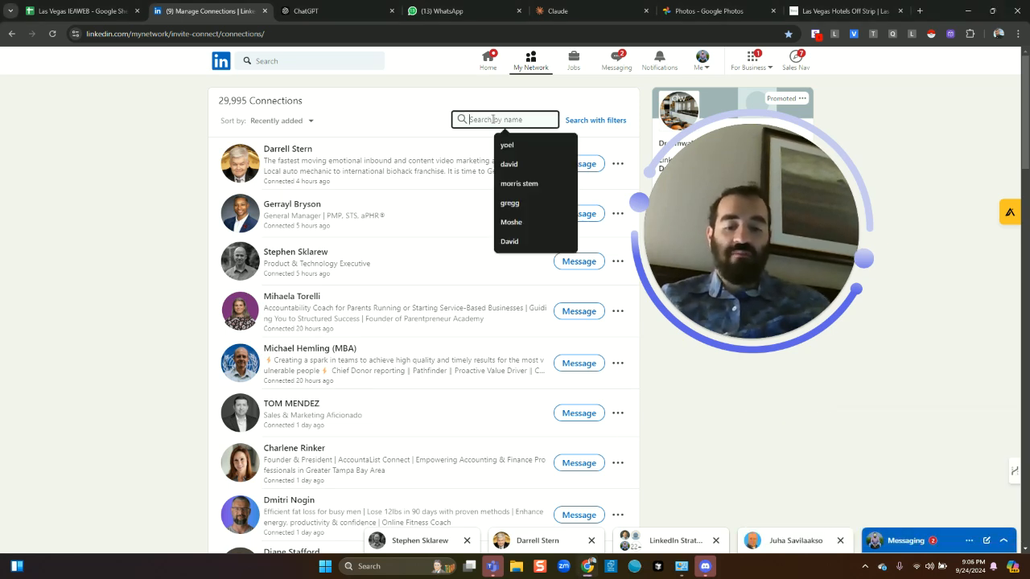
text(alex)
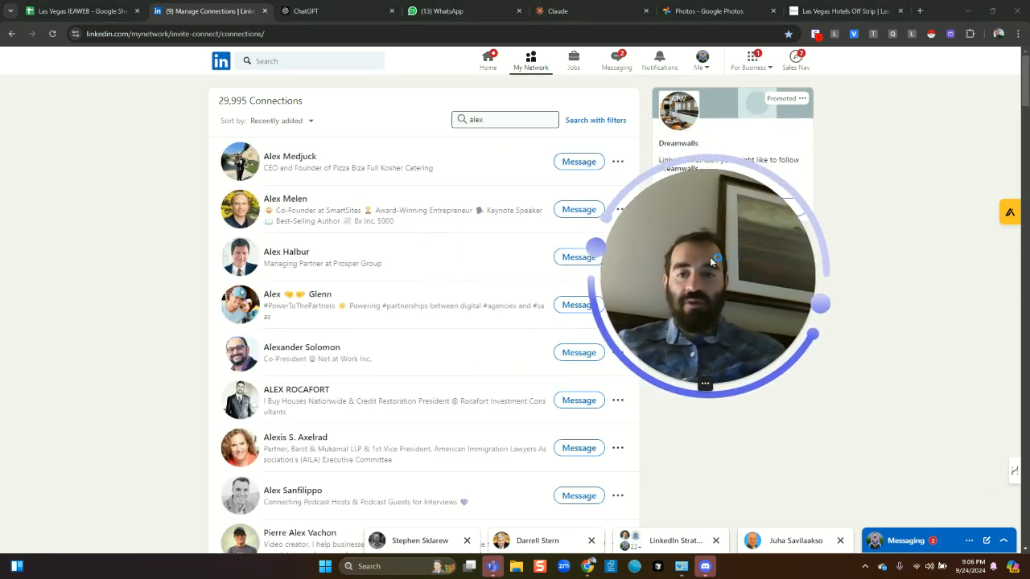
scroll(down, 3)
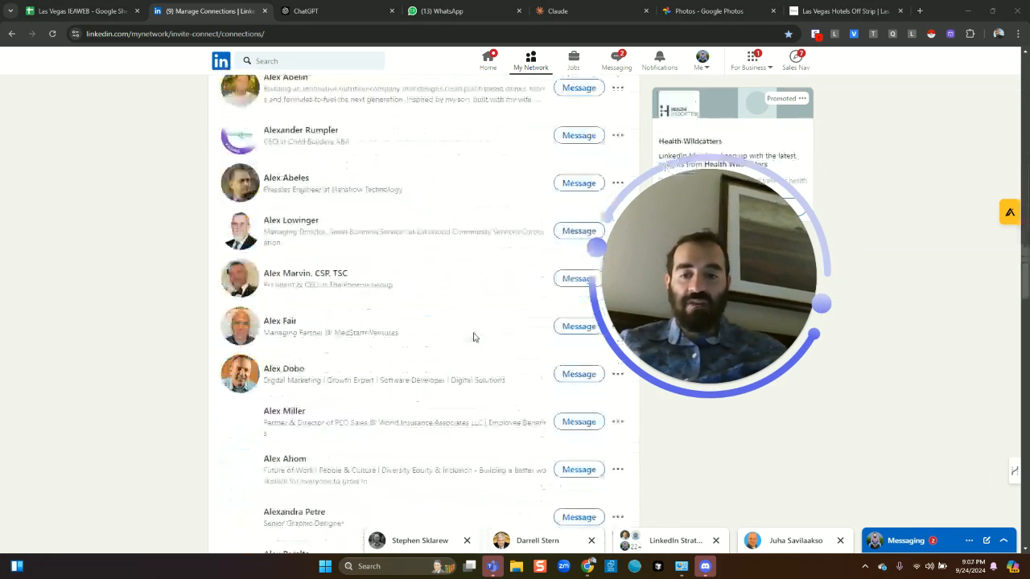
scroll(down, 3)
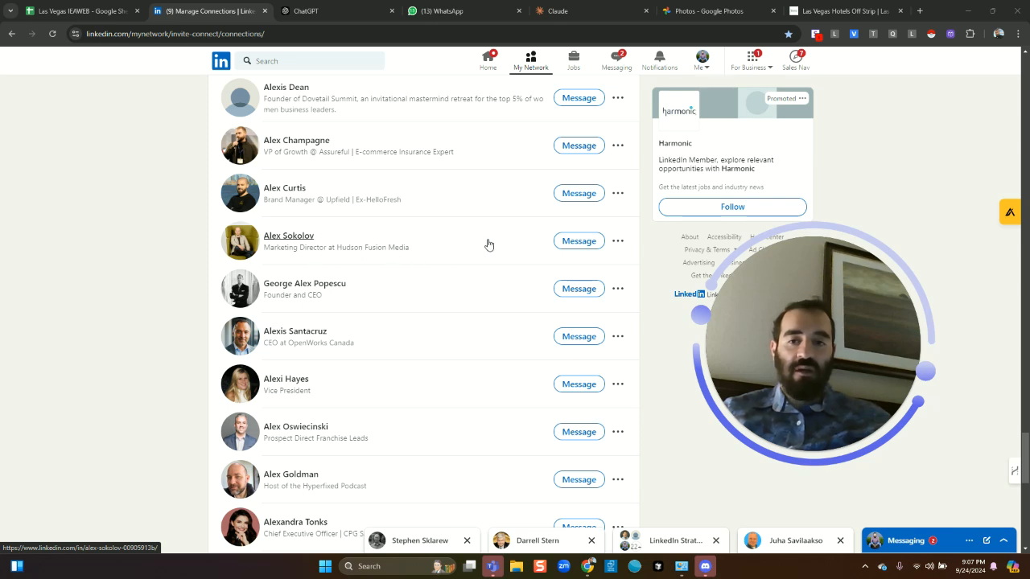
scroll(down, 3)
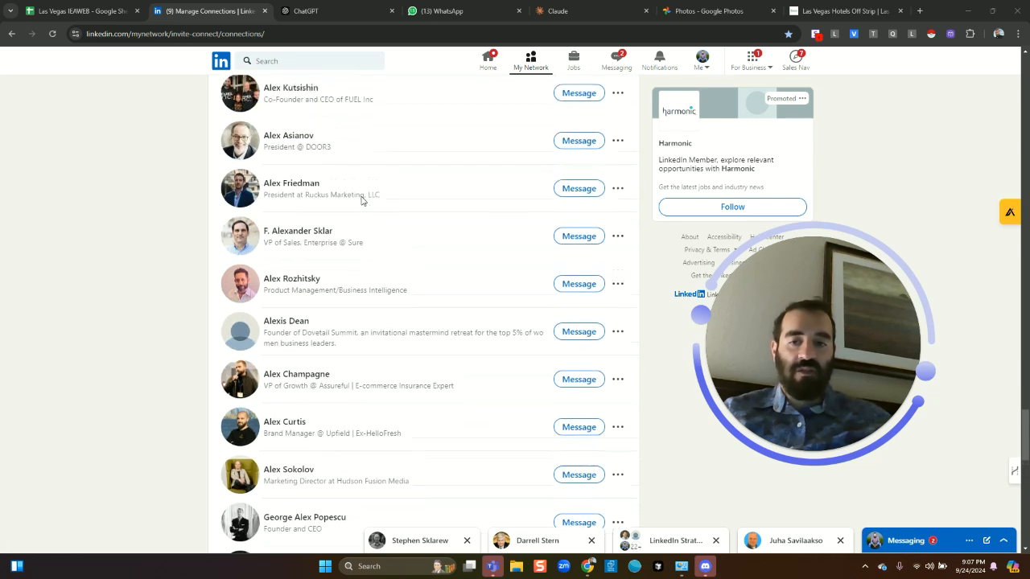
scroll(down, 3)
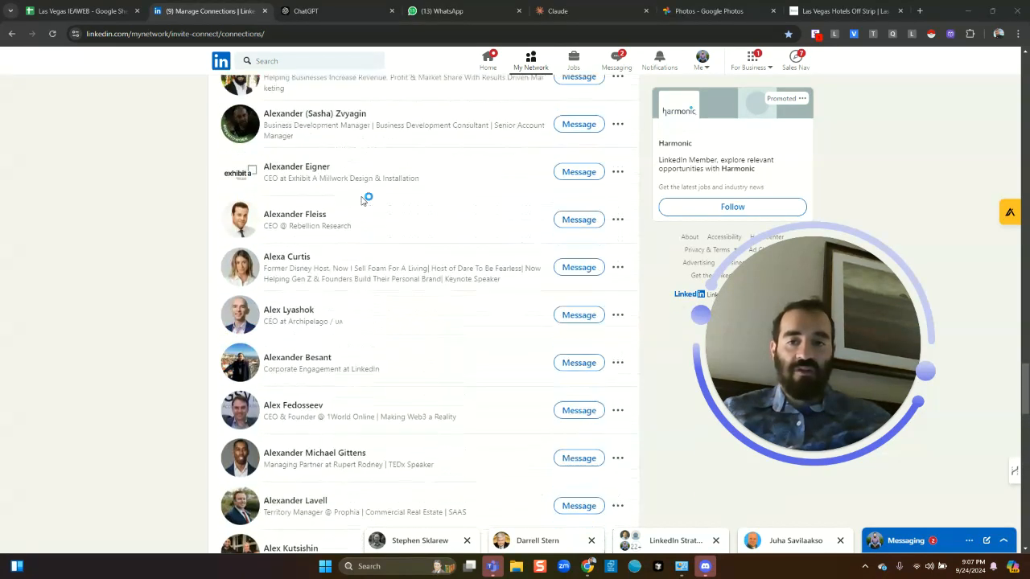
scroll(down, 3)
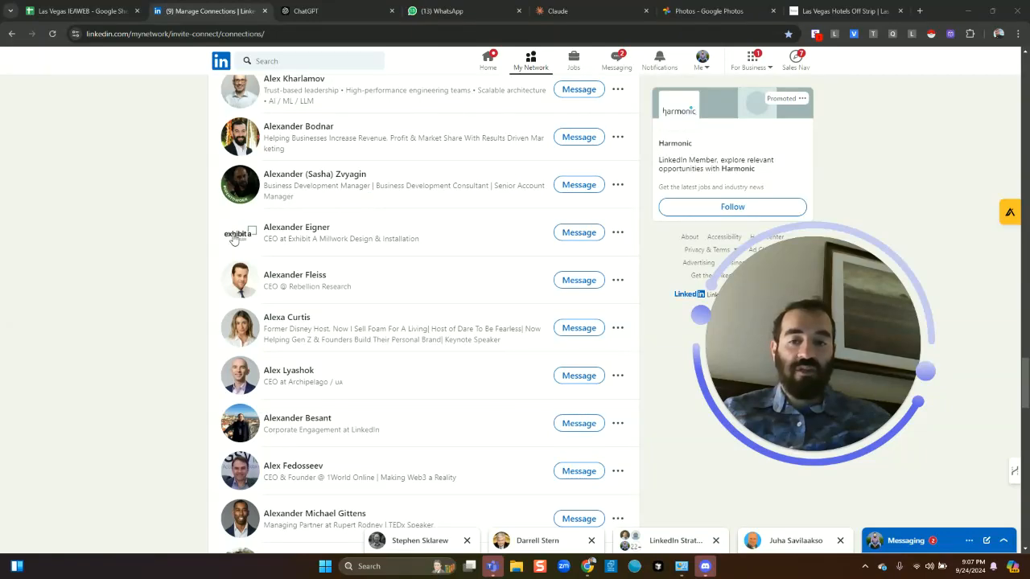
scroll(up, 3)
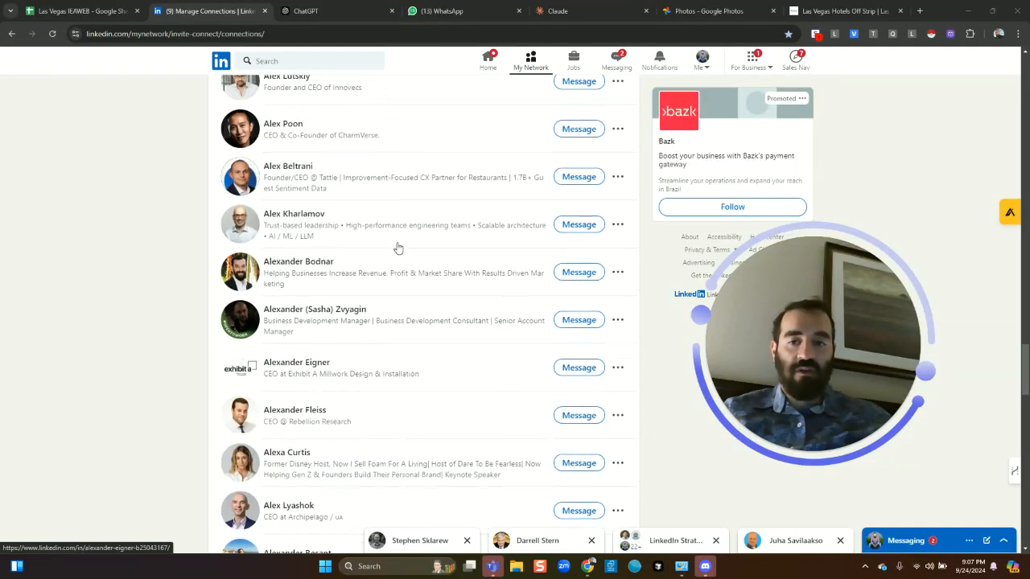
scroll(down, 3)
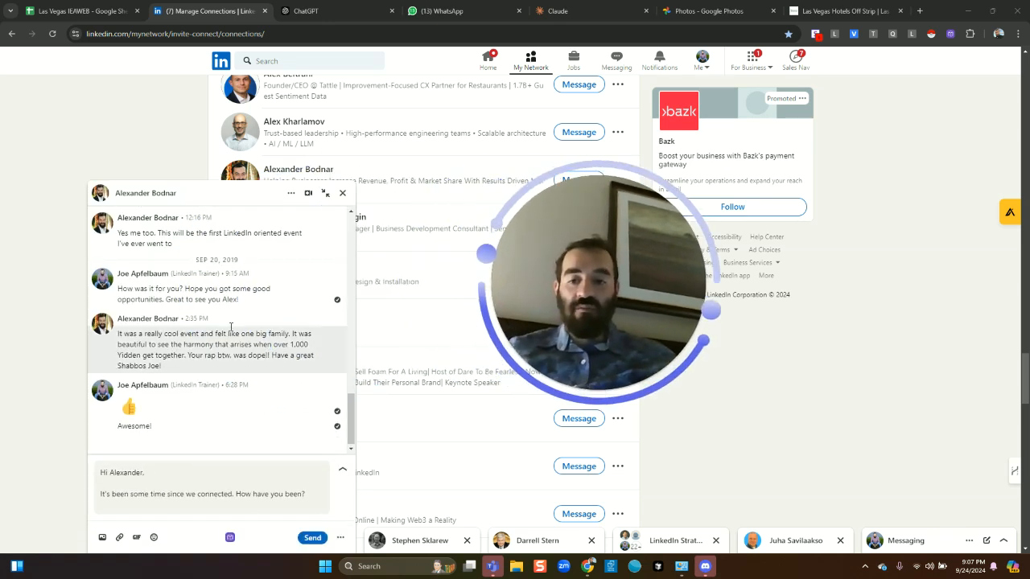
scroll(up, 3)
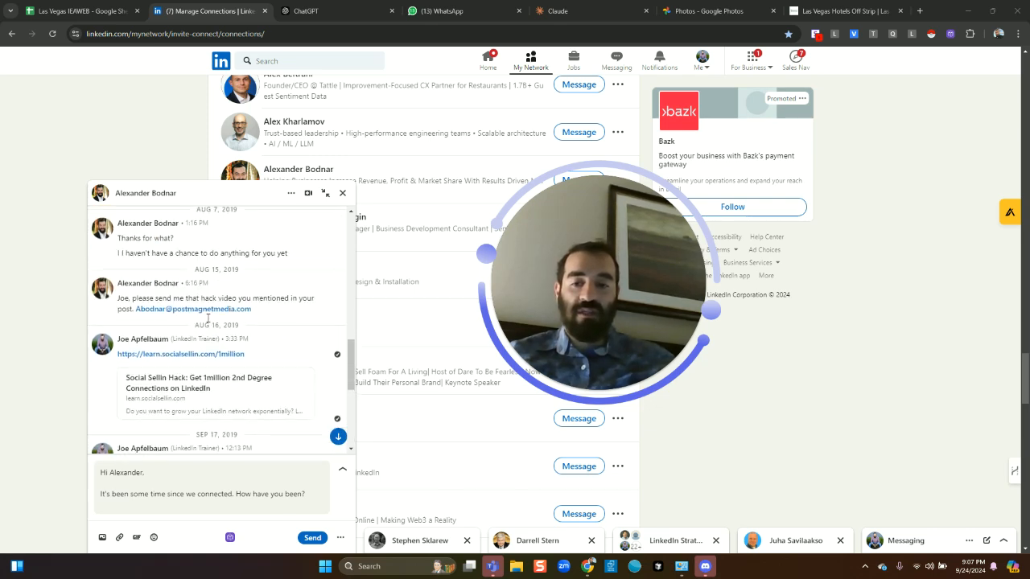
scroll(down, 3)
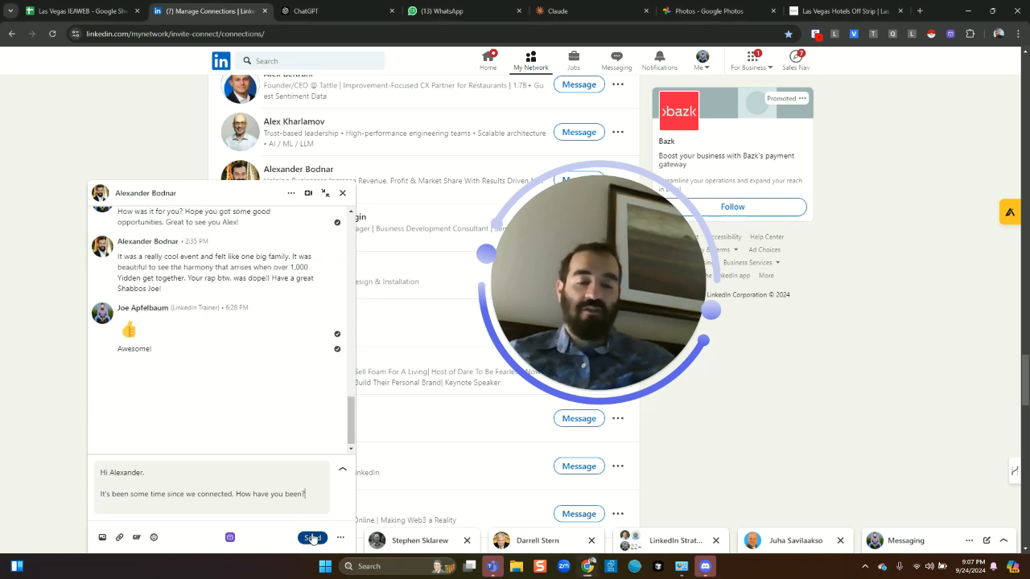
click(311, 537)
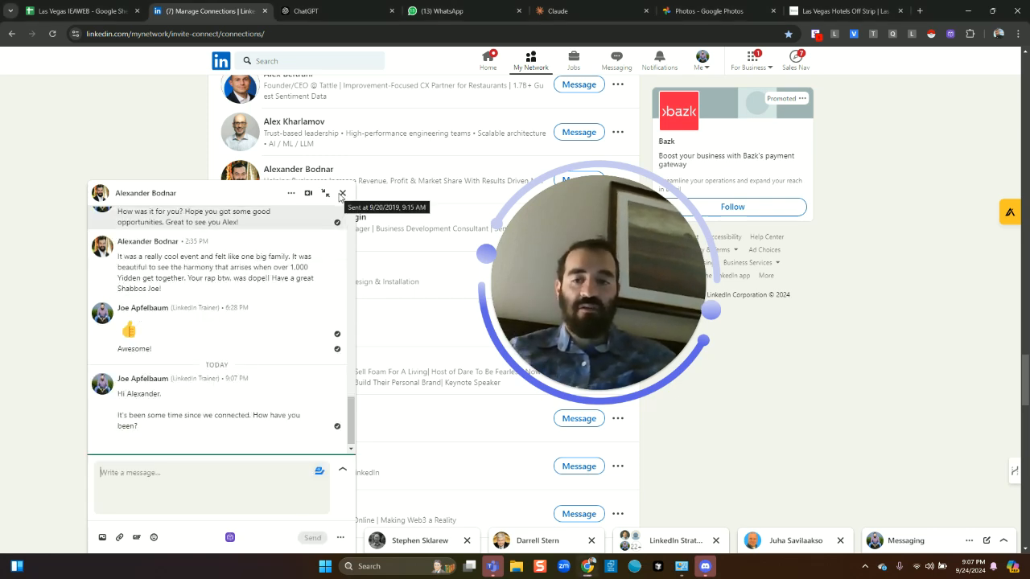
click(312, 538)
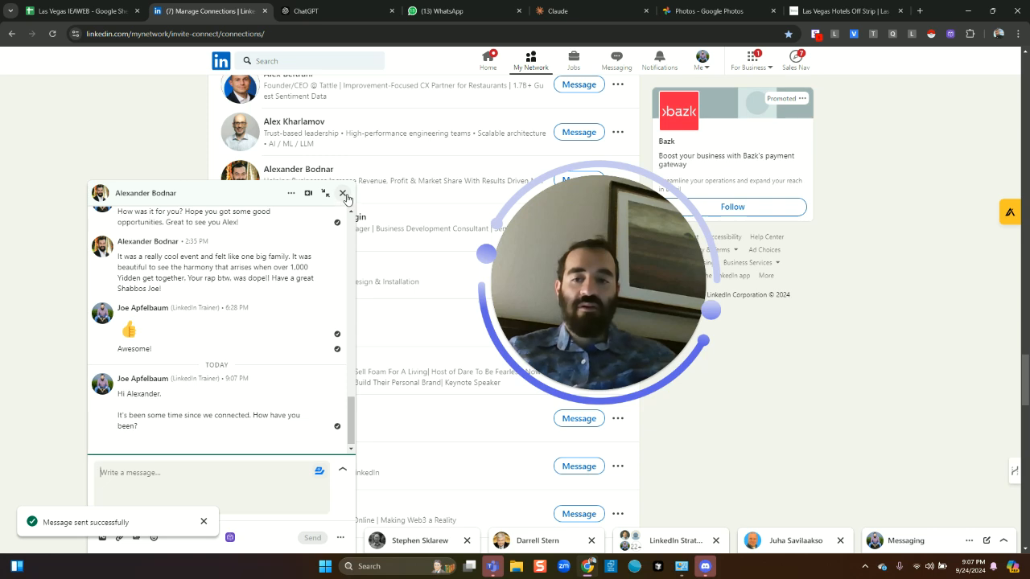
click(342, 193)
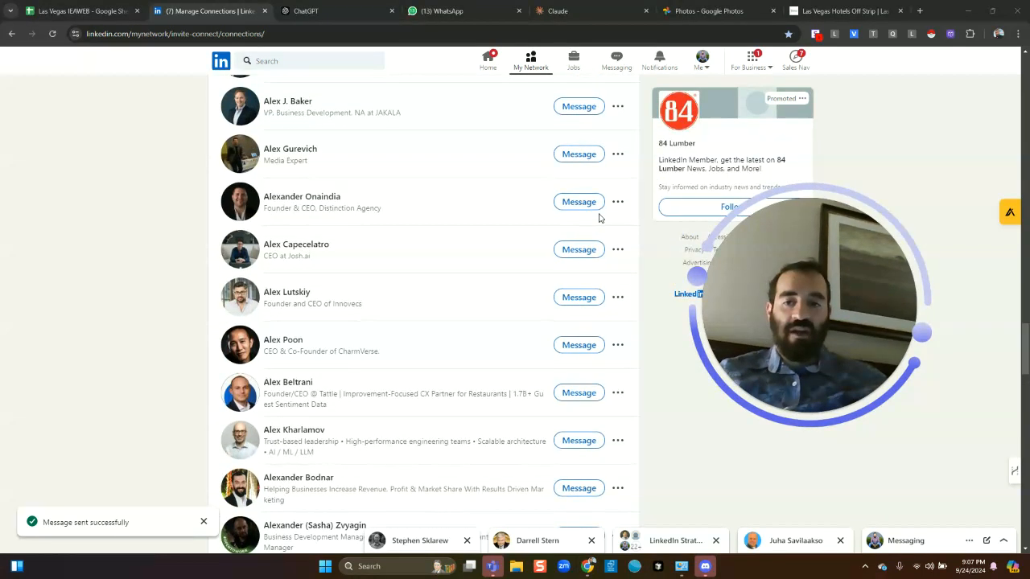
scroll(up, 3)
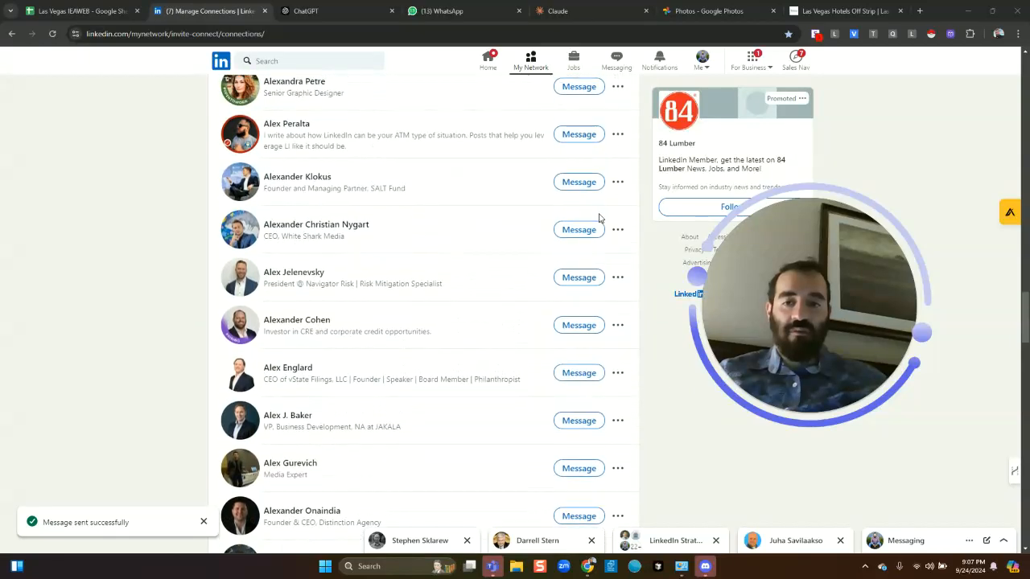
scroll(down, 3)
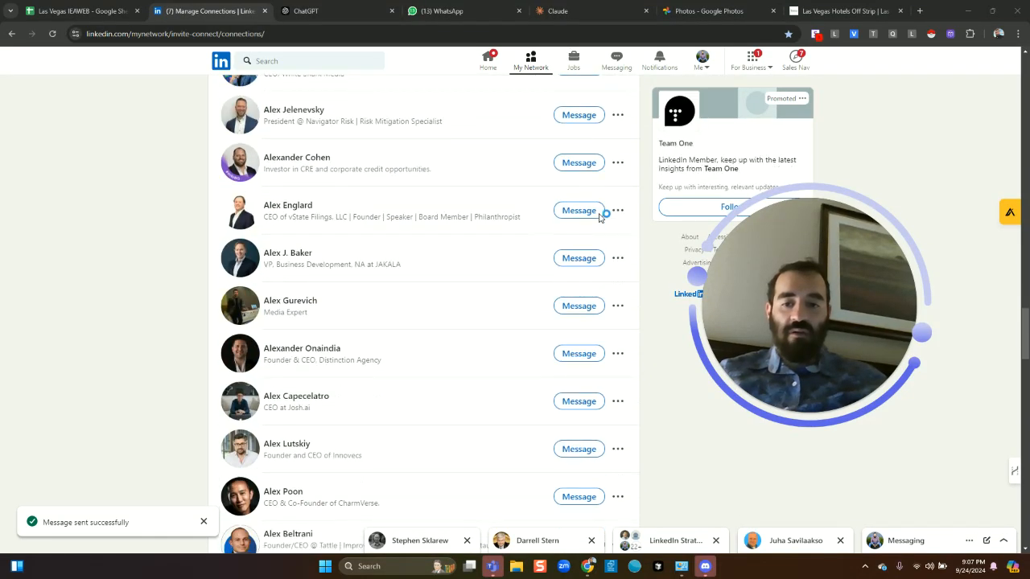
scroll(down, 3)
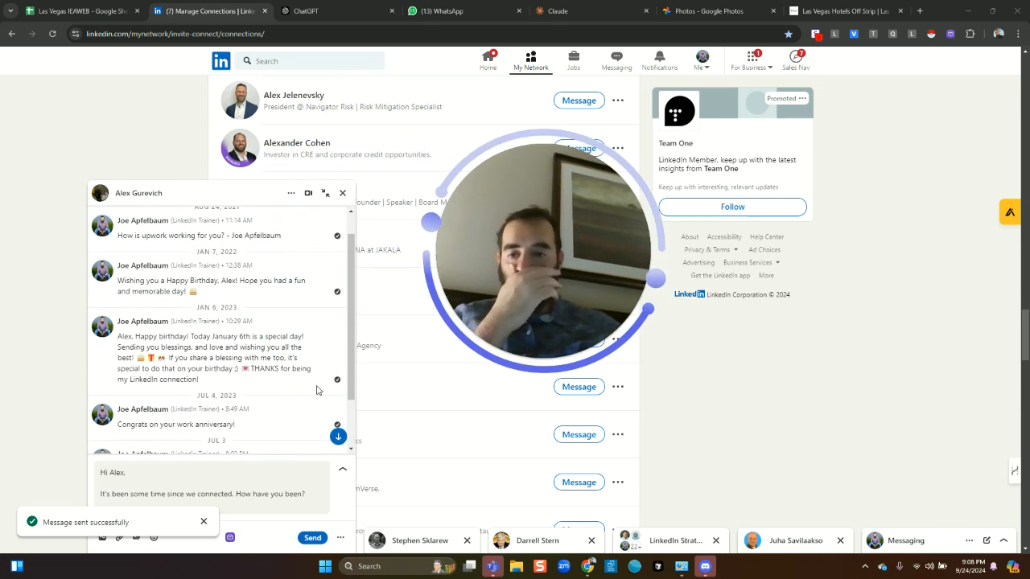
scroll(down, 3)
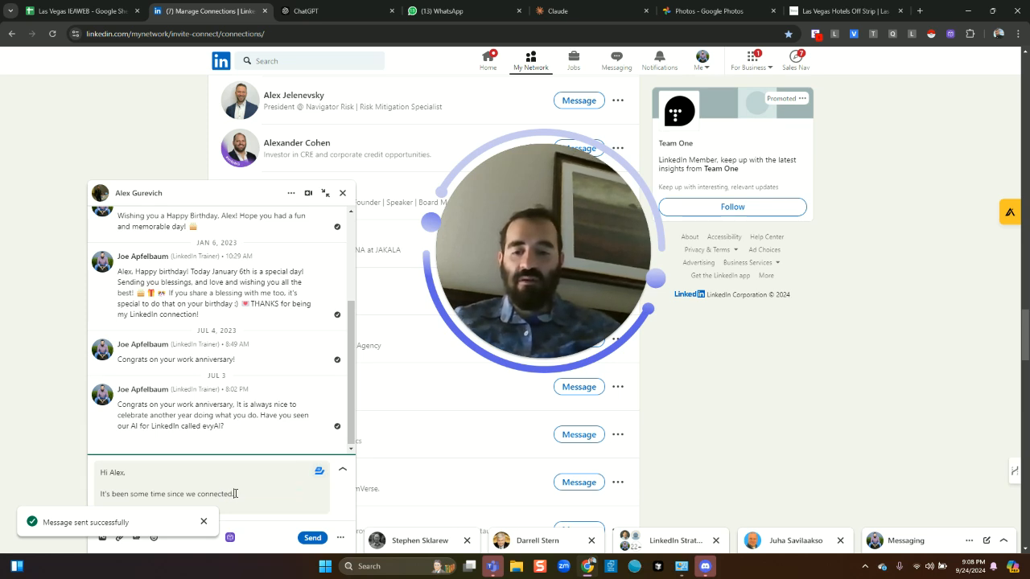
text(you)
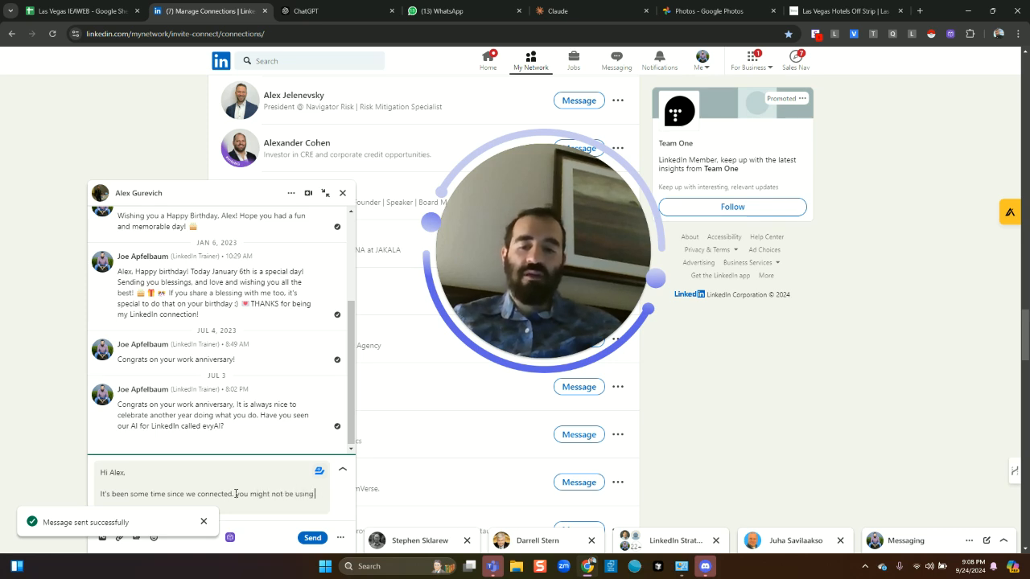
text(LinkedIn..)
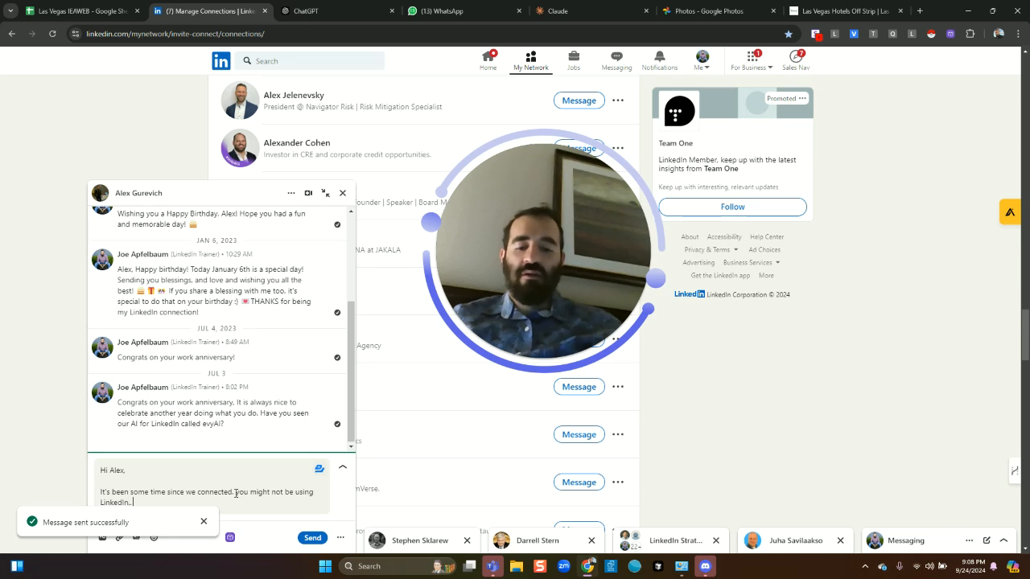
text(Check out my AI called evyAI when you get a chacnce)
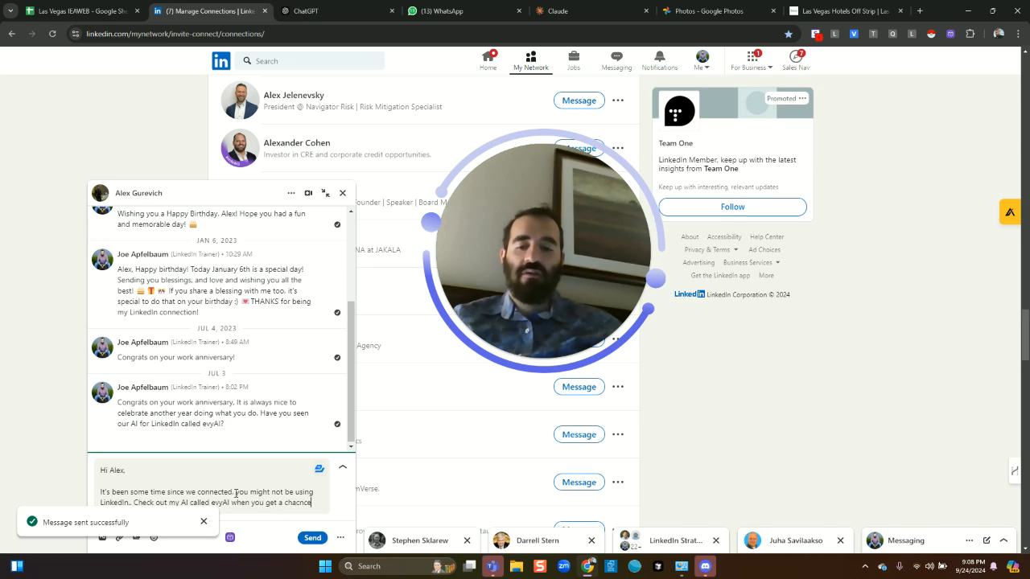
click(312, 538)
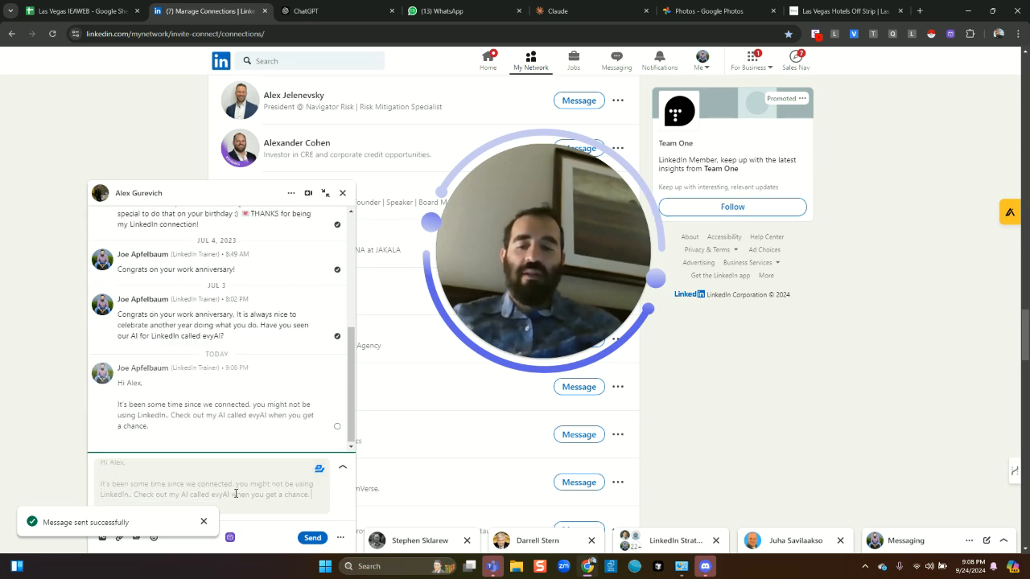
text(www.)
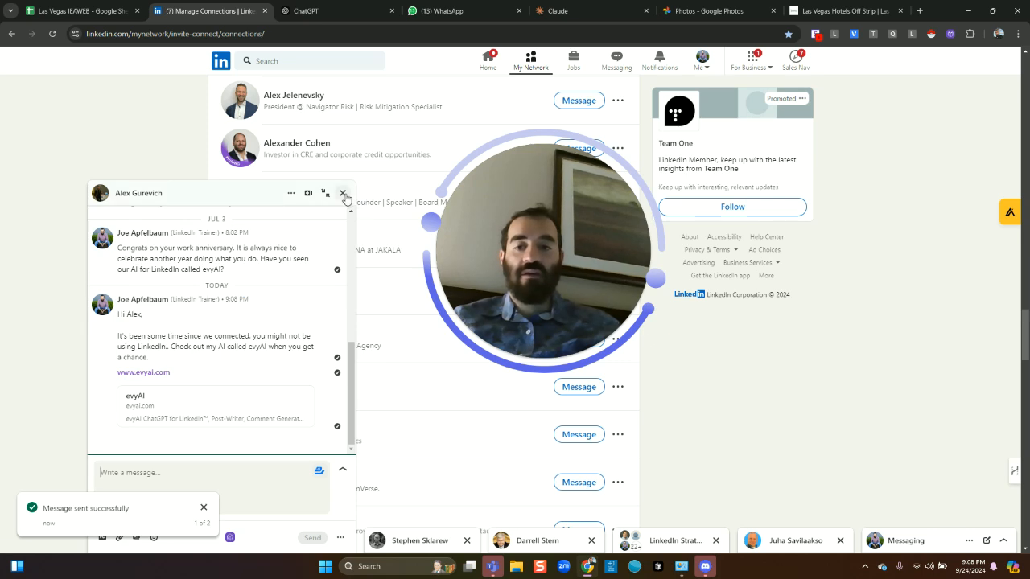
click(342, 193)
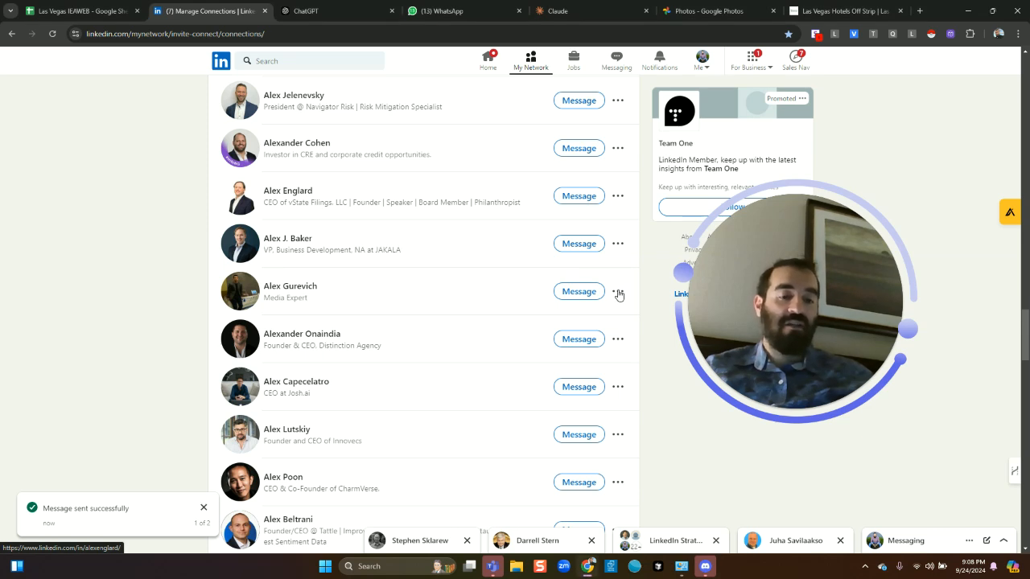
click(618, 291)
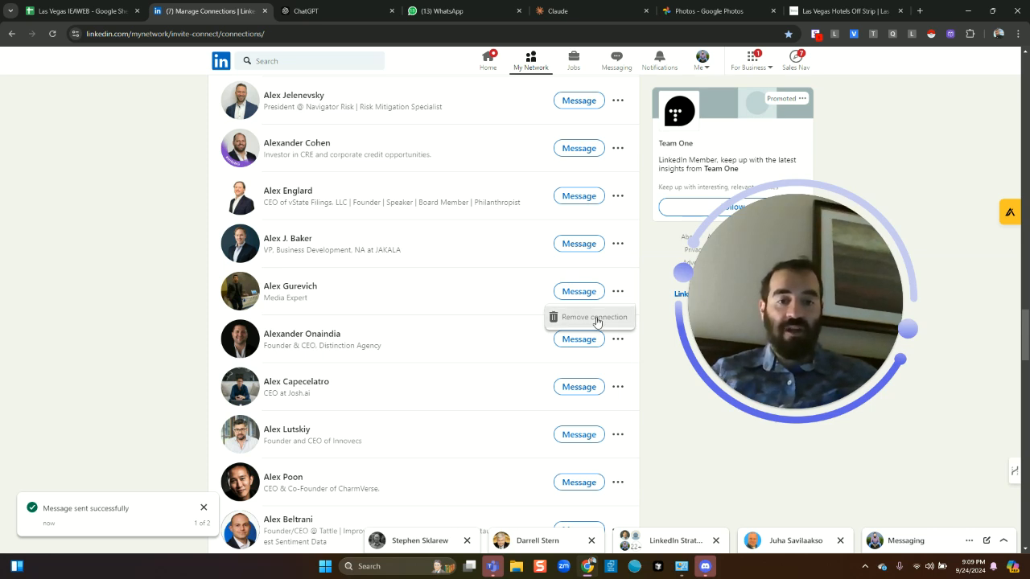
click(593, 316)
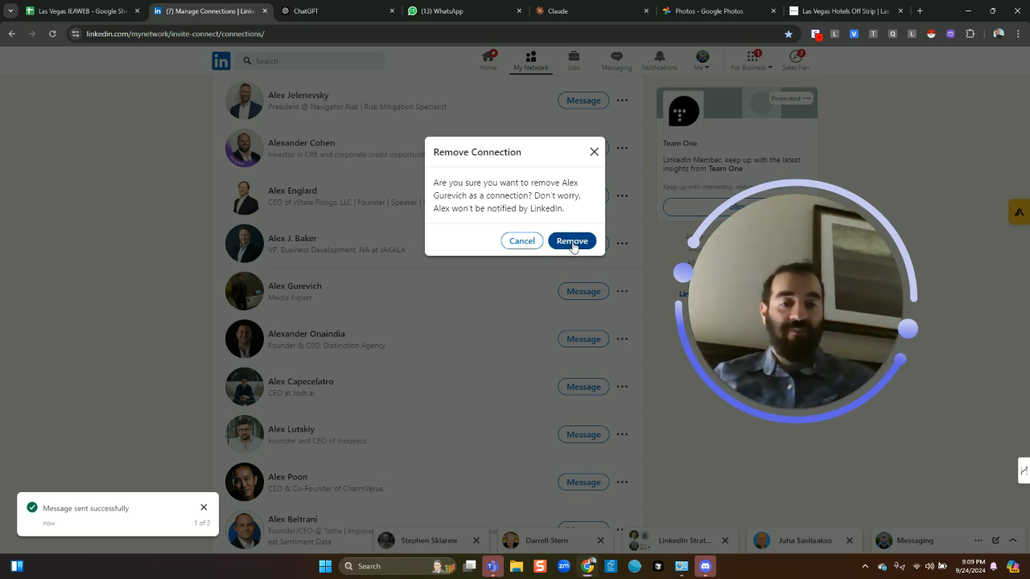
click(572, 240)
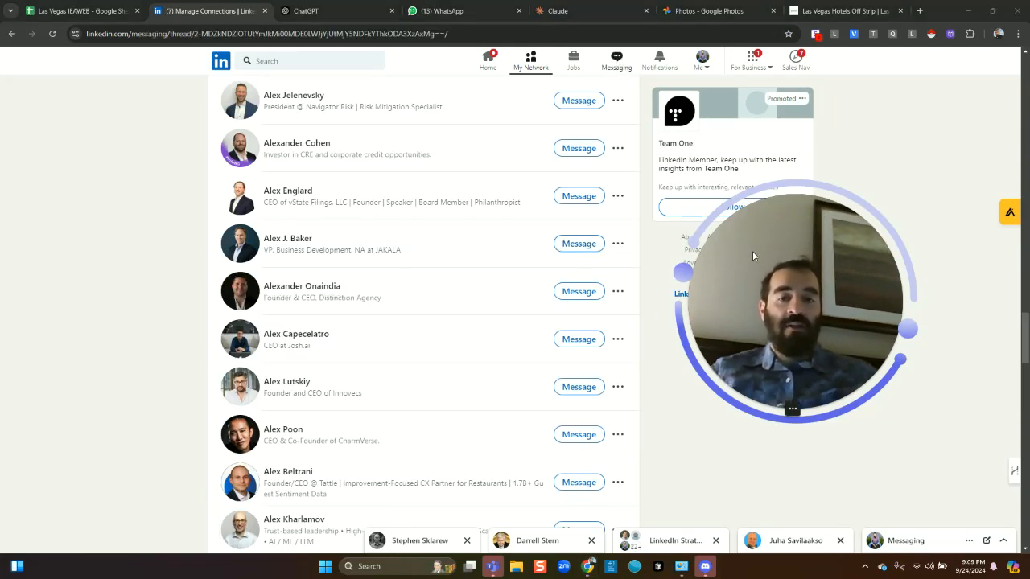
click(617, 60)
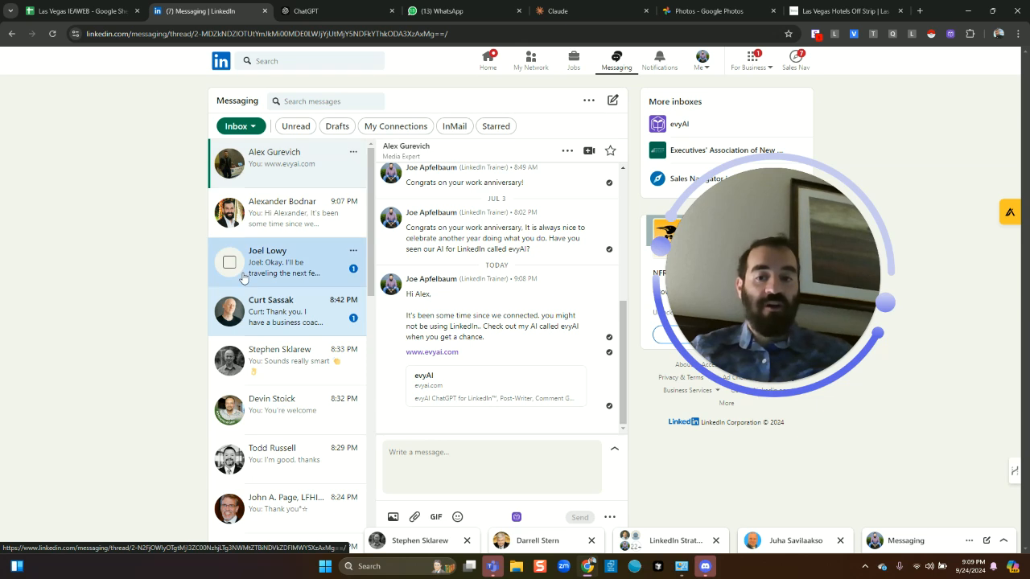
click(286, 261)
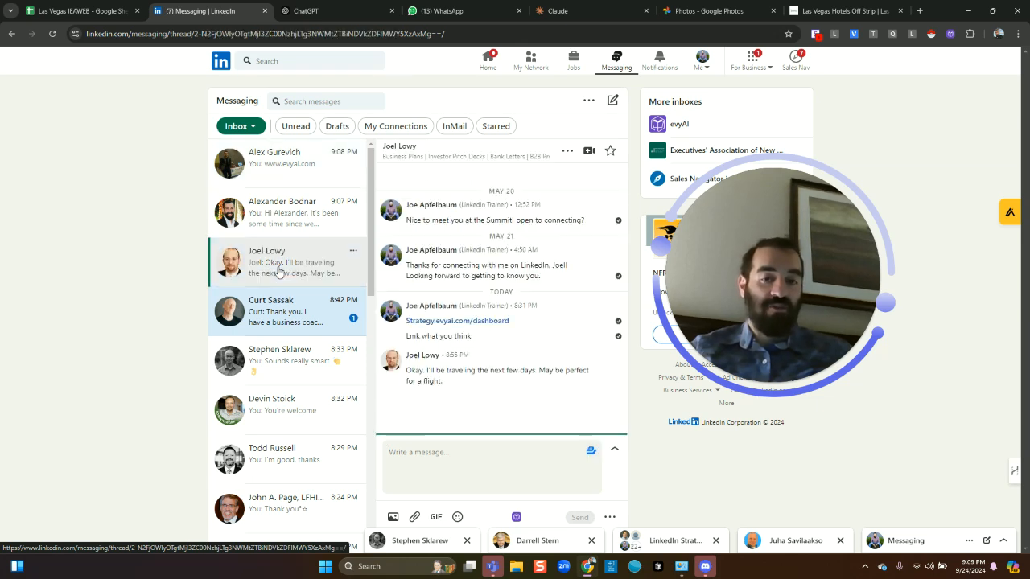
scroll(down, 3)
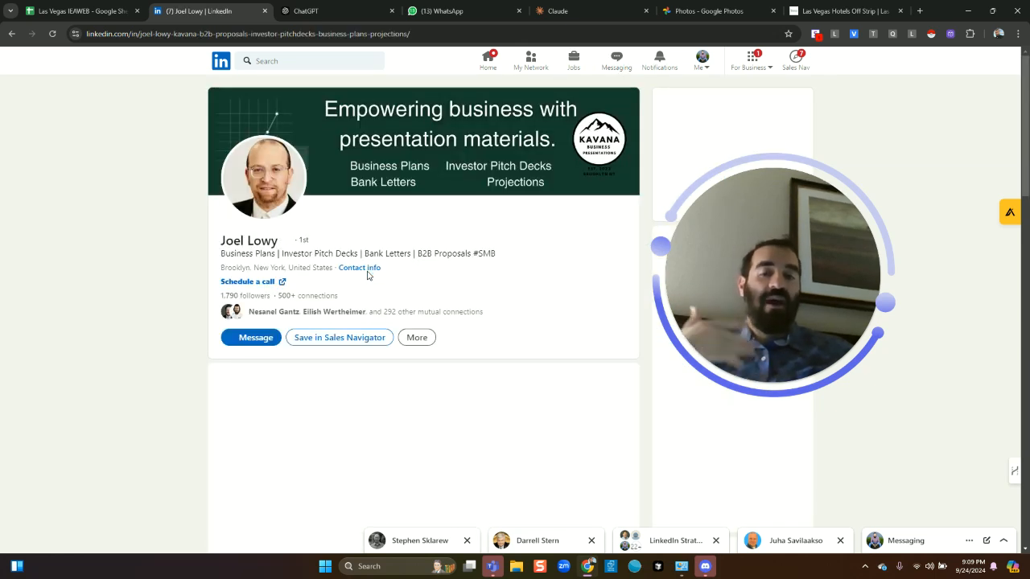
click(358, 267)
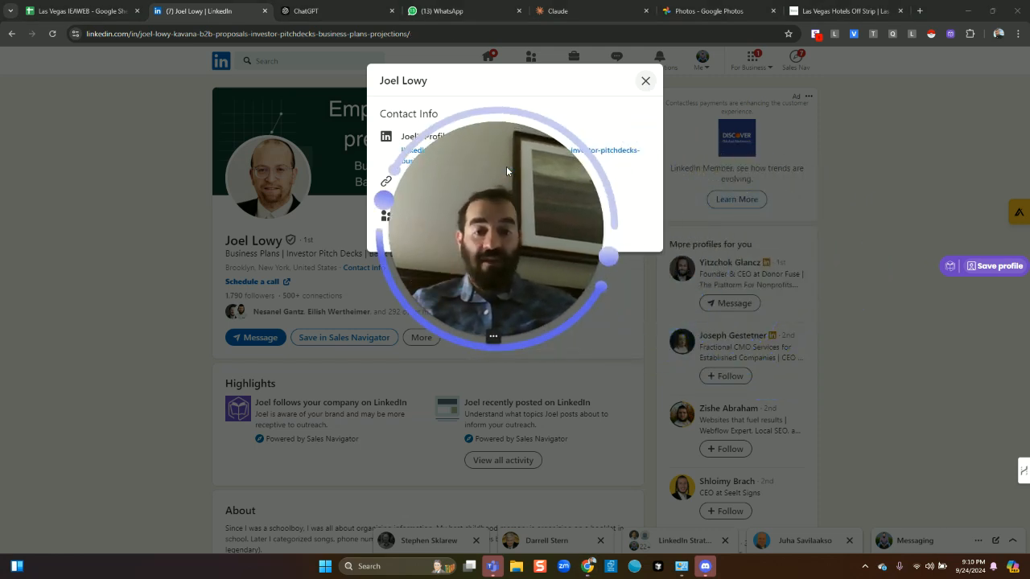
click(644, 80)
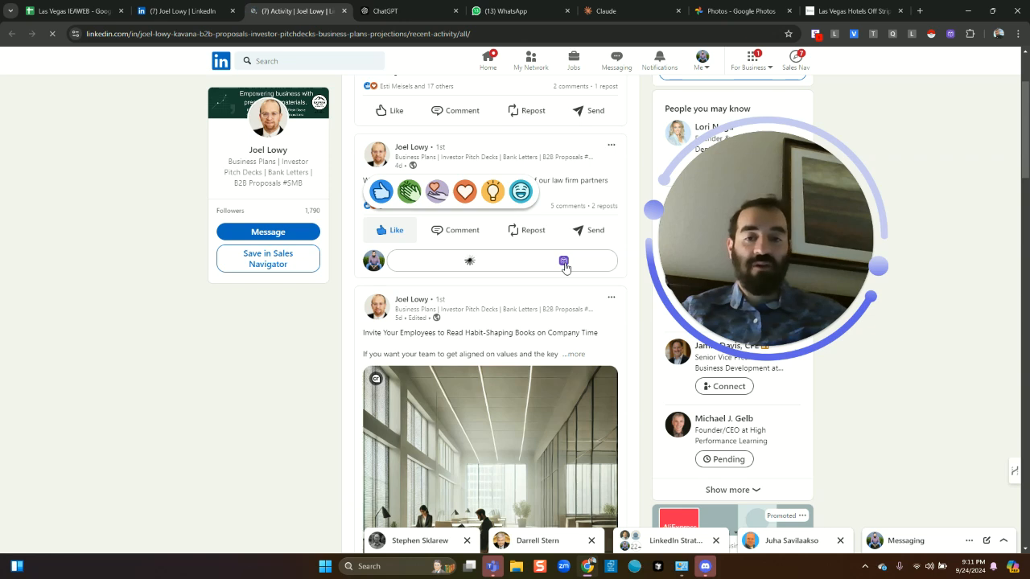
- Generate an evyAI comment for Joel's post and insert it into the comment box
click(470, 260)
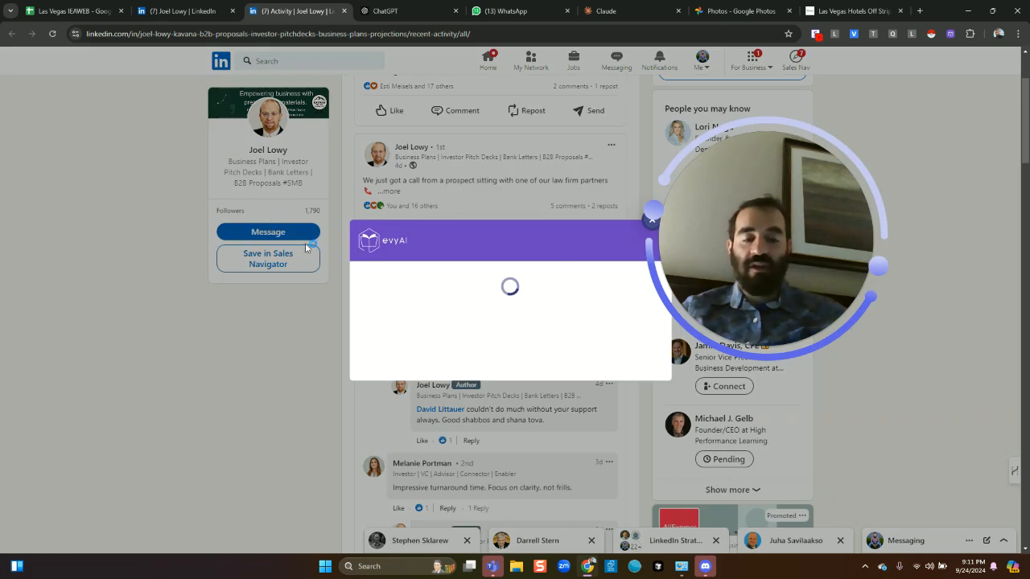
mouse_move(26, 191)
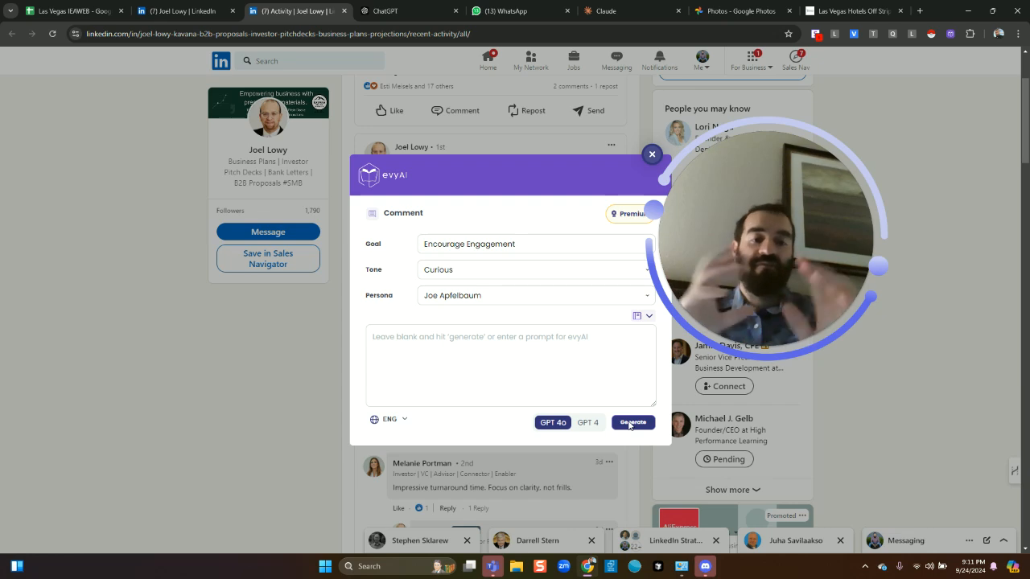
click(632, 422)
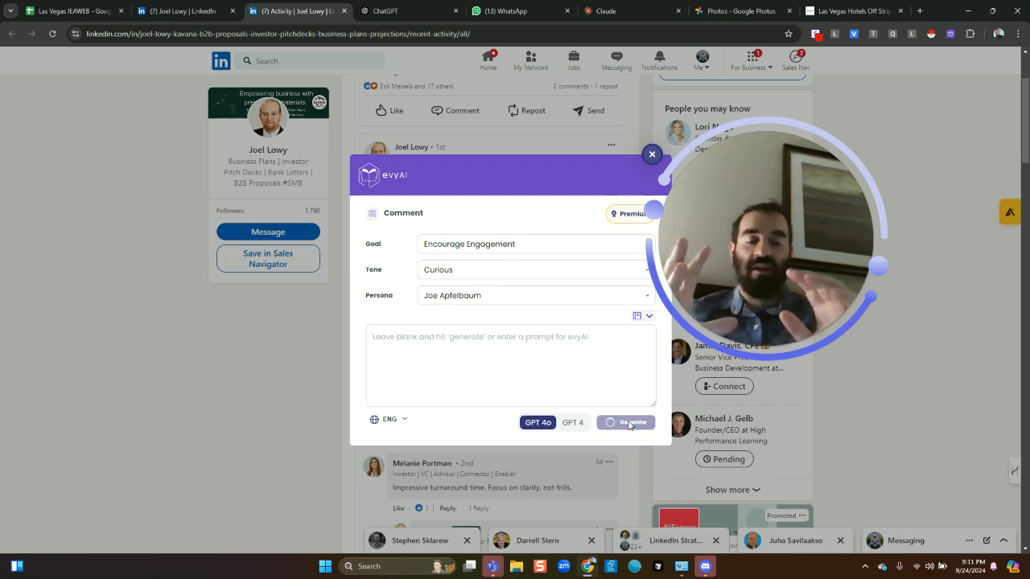
click(633, 422)
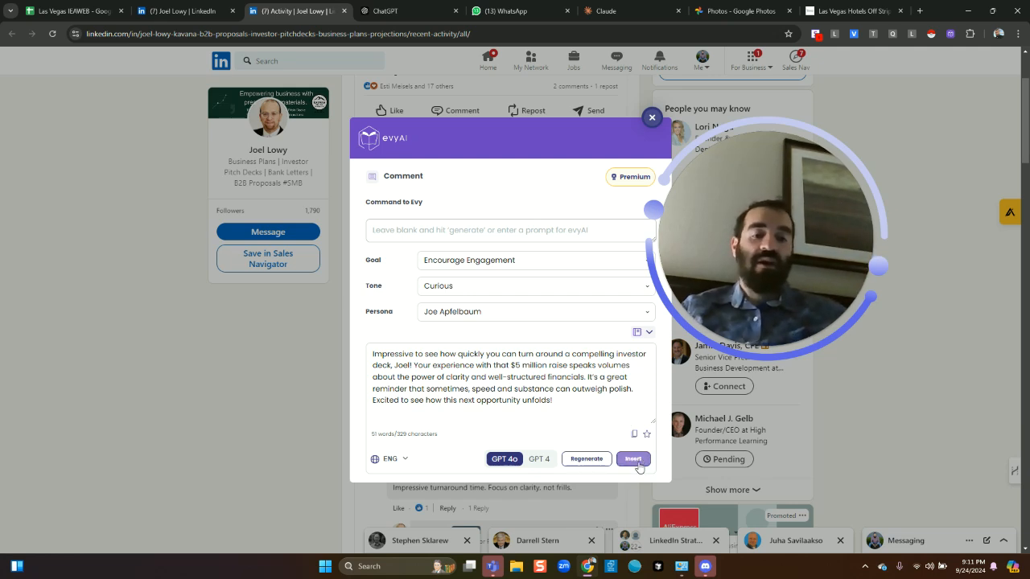
click(632, 459)
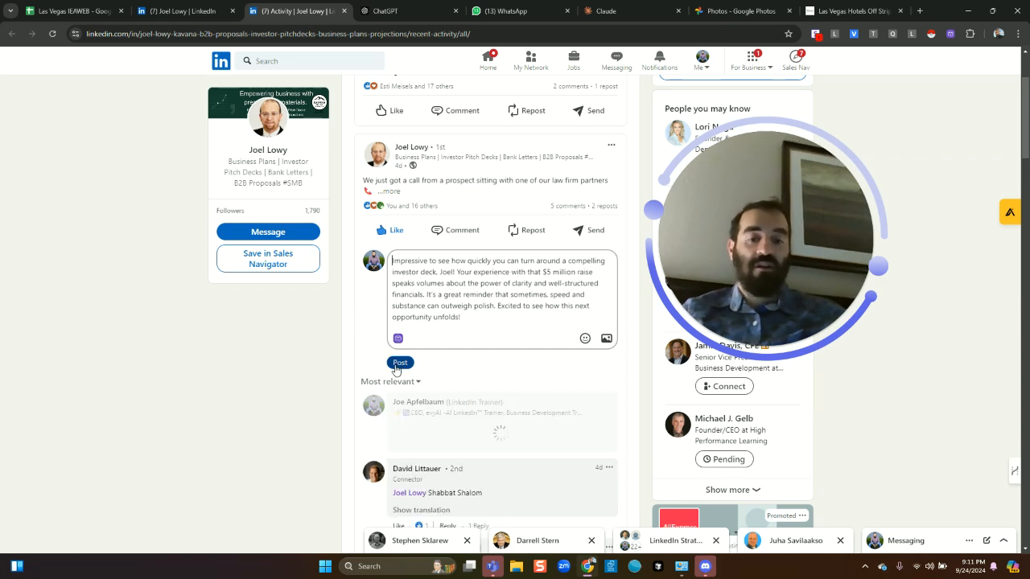
click(400, 362)
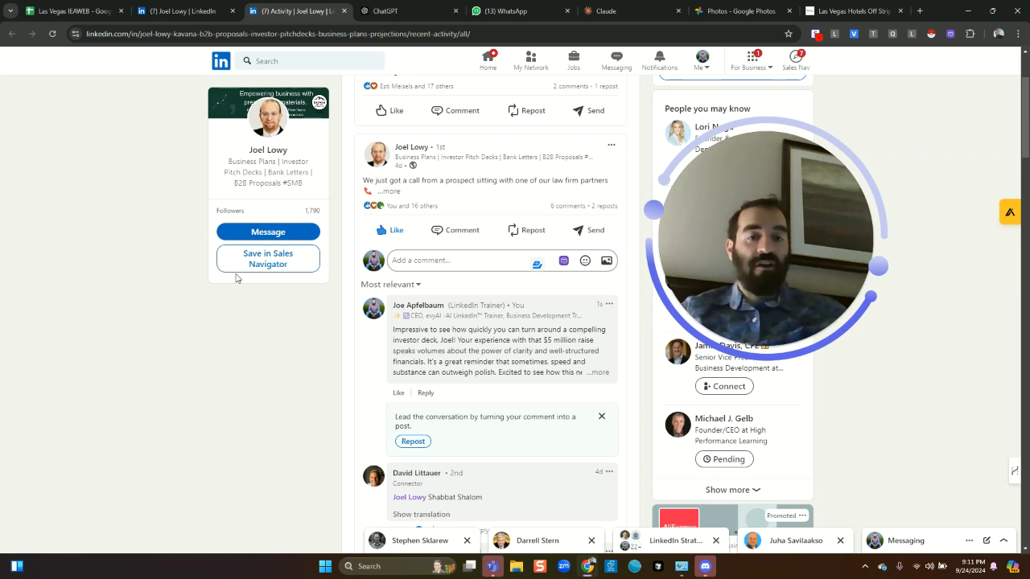
click(701, 57)
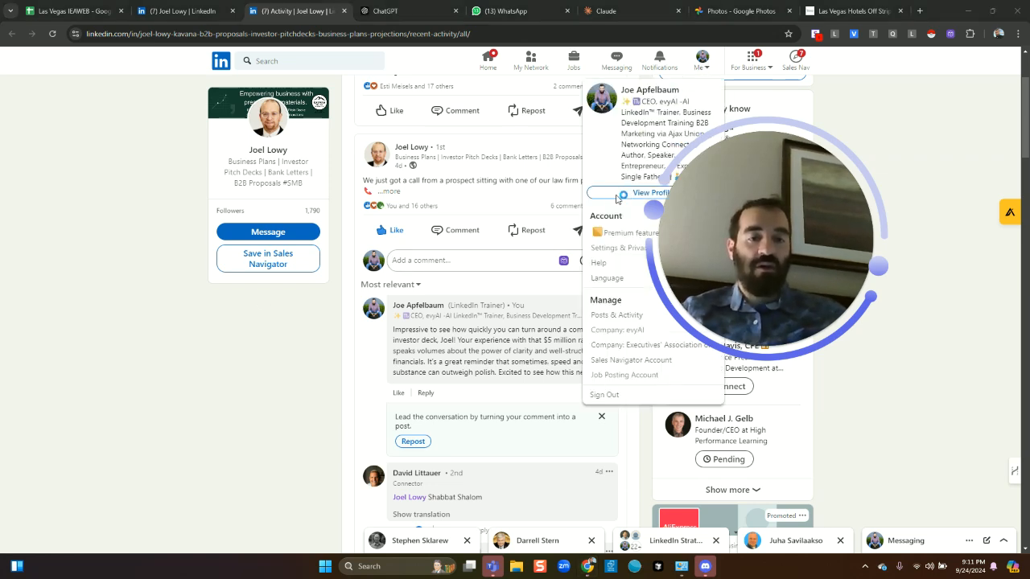
click(466, 140)
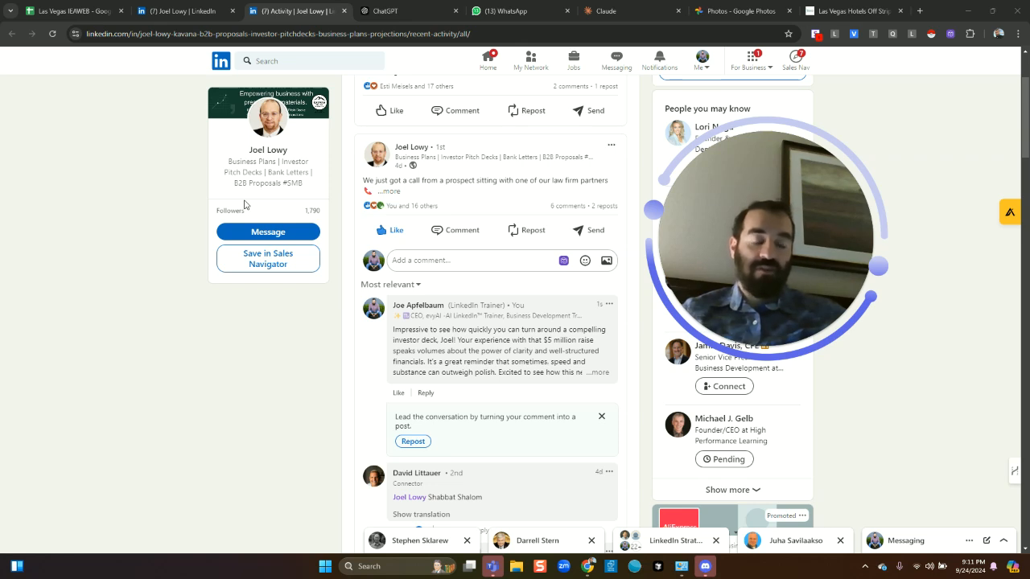
mouse_move(250, 201)
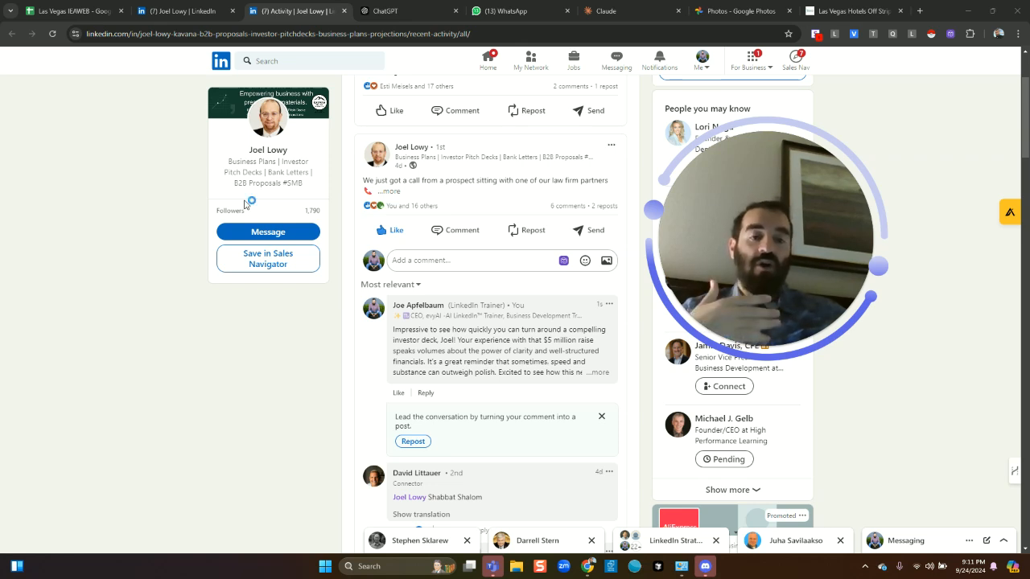